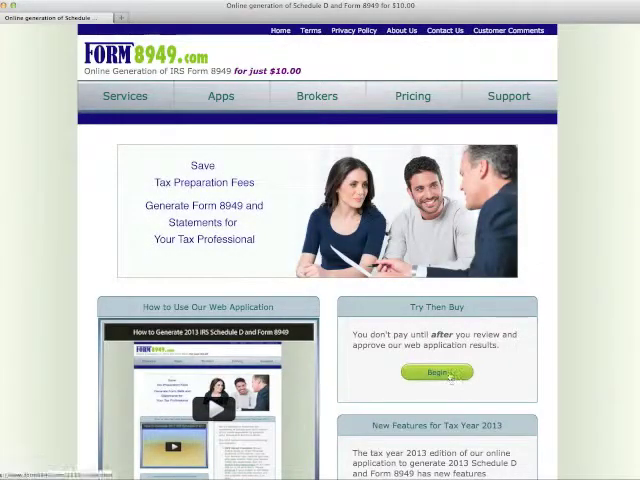
- Begin the 2013 application and review the terms and conditions of service
{"action": "left_click", "coordinate": [437, 372]}
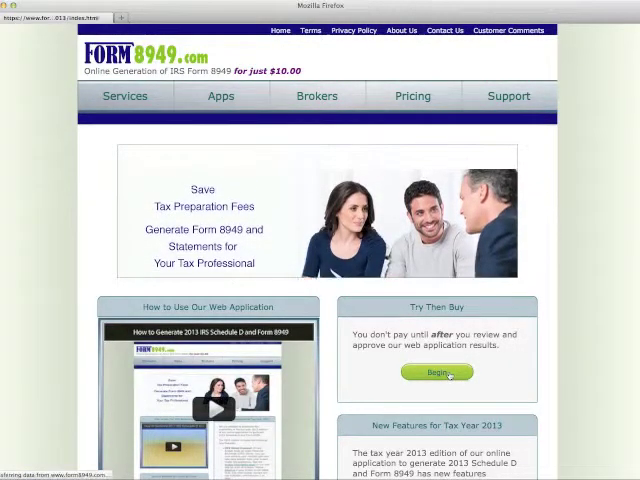
{"action": "left_click", "coordinate": [437, 372]}
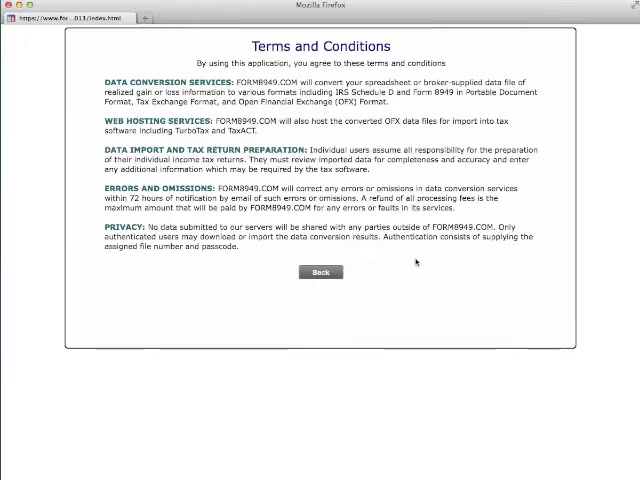
{"action": "left_click", "coordinate": [320, 271]}
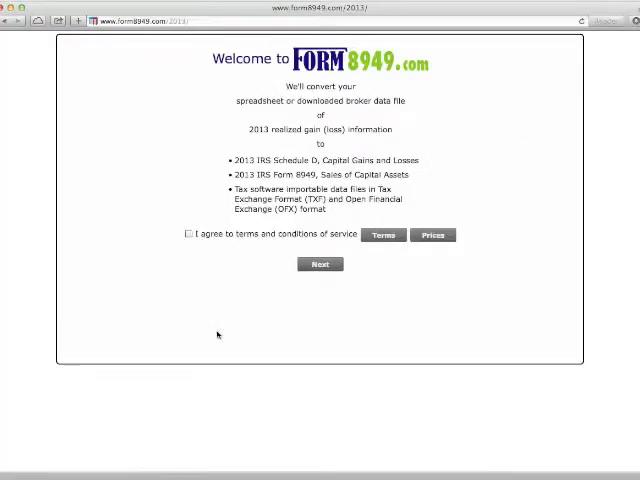
- Agree to the terms and conditions and continue to the email address page
{"action": "left_click", "coordinate": [188, 235]}
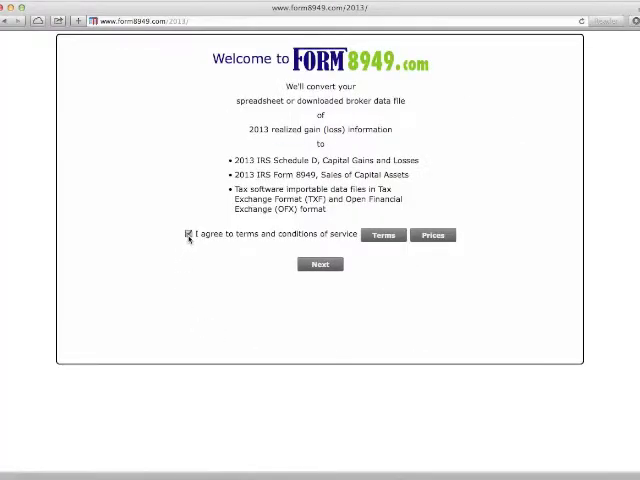
{"action": "left_click", "coordinate": [187, 234]}
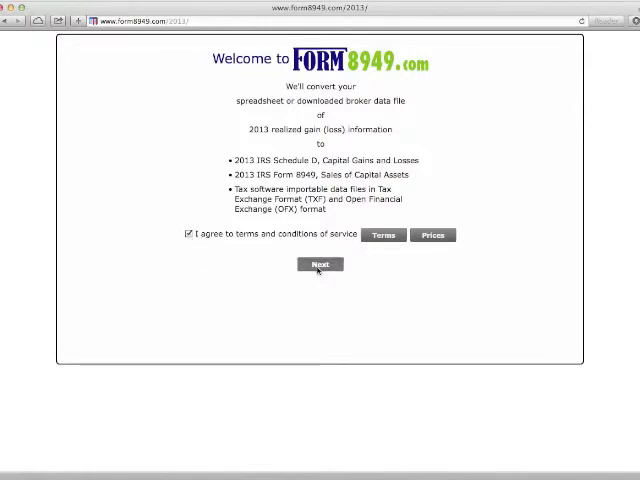
{"action": "left_click", "coordinate": [320, 264]}
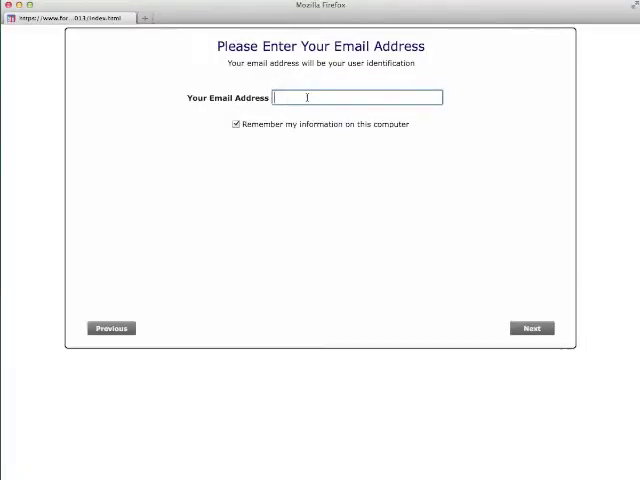
- Skip the email step and enter taxpayer name 'John Online Trader' with SSN, then continue
{"action": "left_click", "coordinate": [531, 328]}
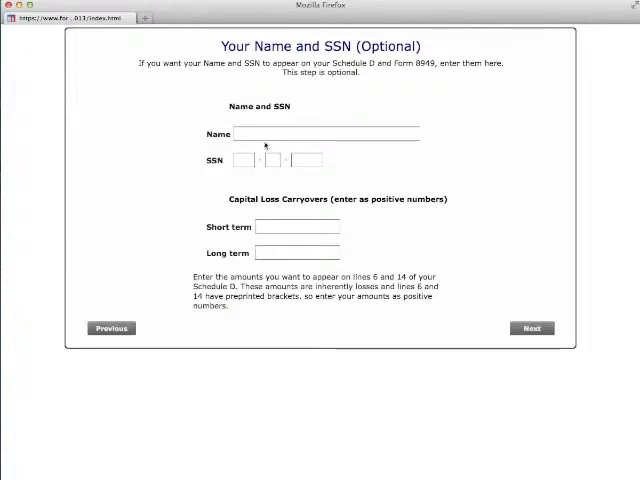
{"action": "left_click", "coordinate": [328, 133]}
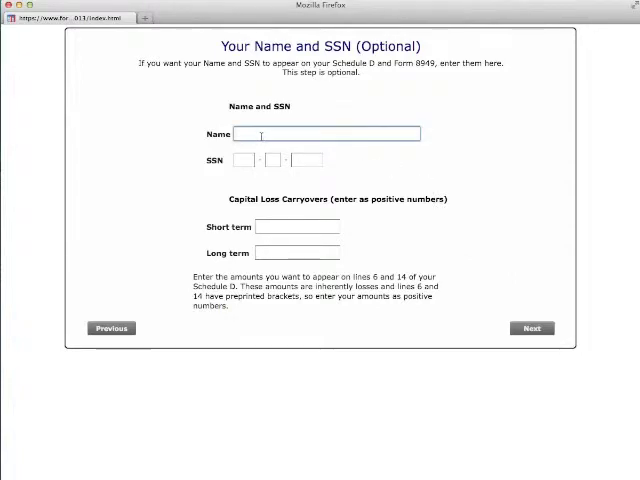
{"action": "type", "text": "Jo"}
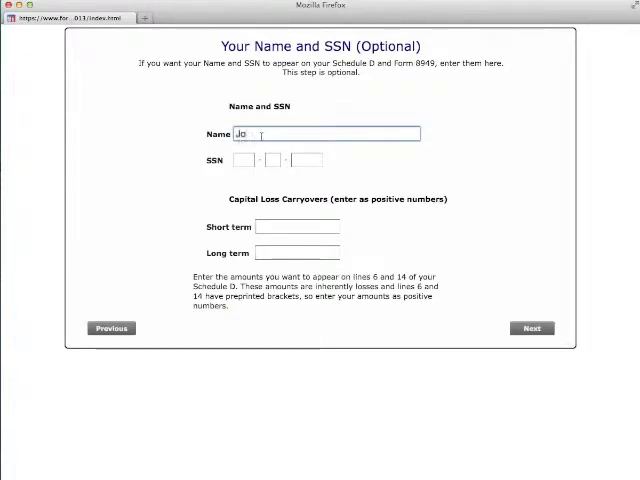
{"action": "type", "text": "hn Onlin"}
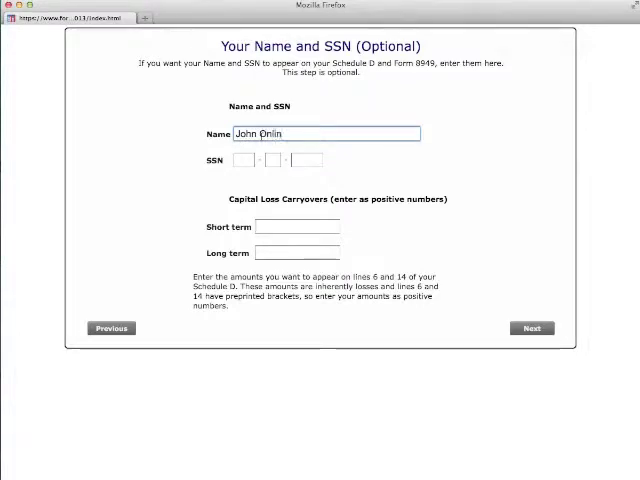
{"action": "type", "text": "e Trader"}
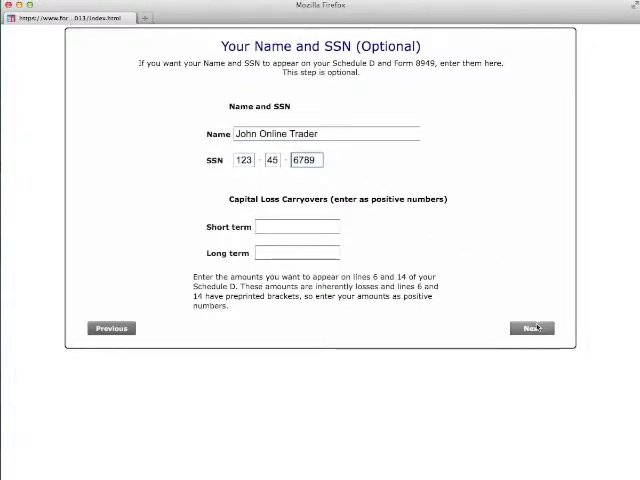
{"action": "left_click", "coordinate": [532, 327]}
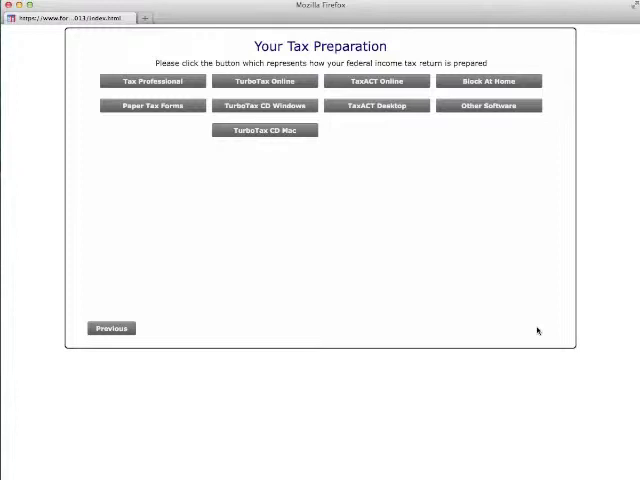
{"action": "mouse_move", "coordinate": [274, 278]}
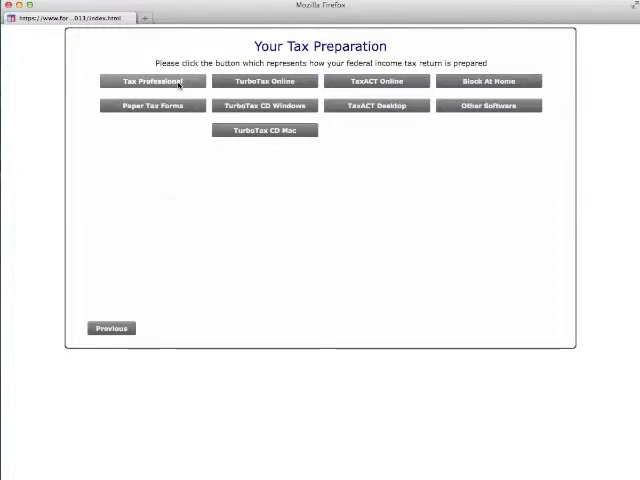
{"action": "left_click", "coordinate": [152, 81]}
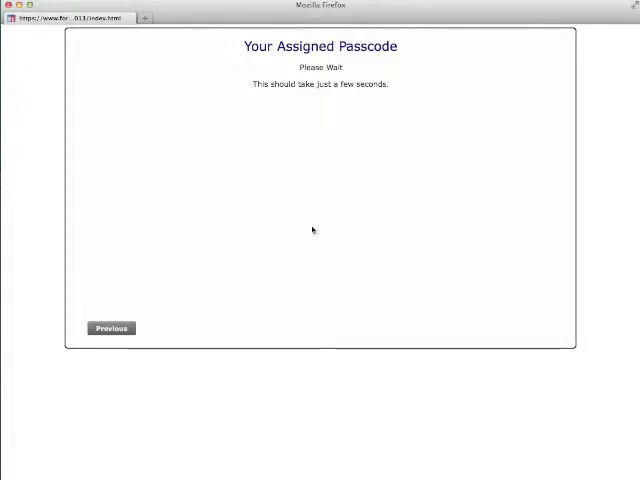
{"action": "mouse_move", "coordinate": [335, 266]}
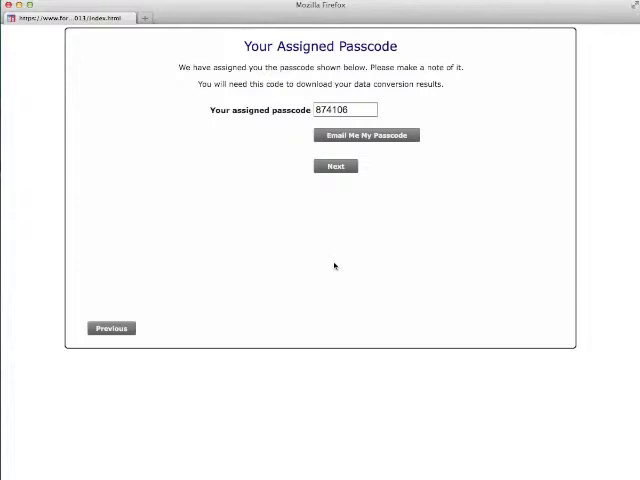
{"action": "left_click", "coordinate": [335, 166]}
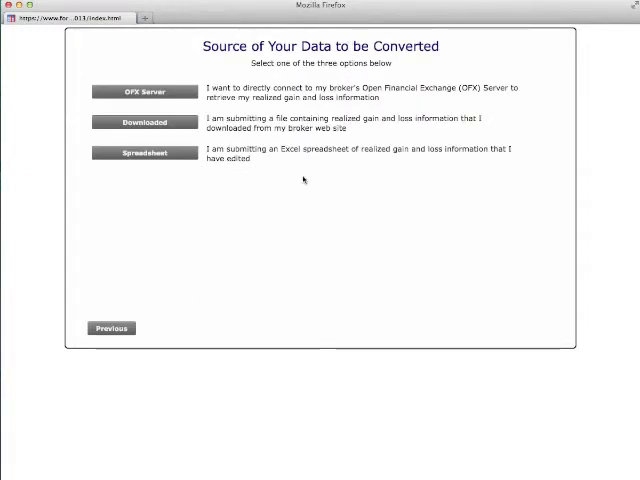
{"action": "mouse_move", "coordinate": [70, 103]}
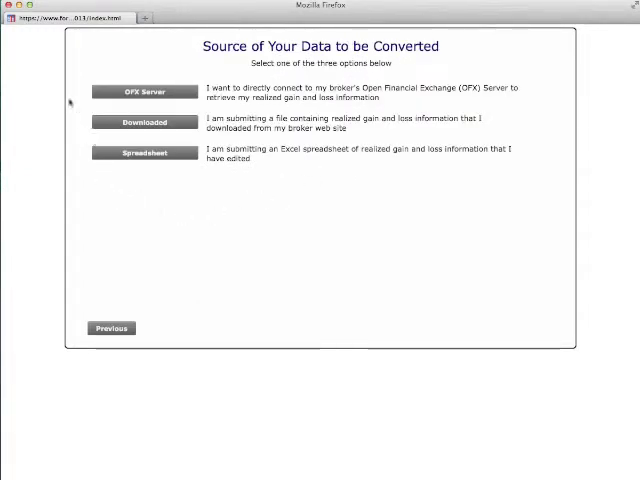
- Choose the broker OFX server as the data source and TD Ameritrade as the broker
{"action": "left_click", "coordinate": [146, 91]}
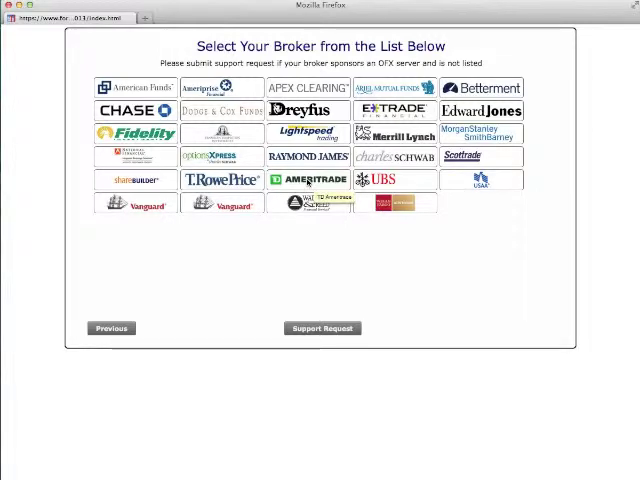
{"action": "left_click", "coordinate": [309, 180]}
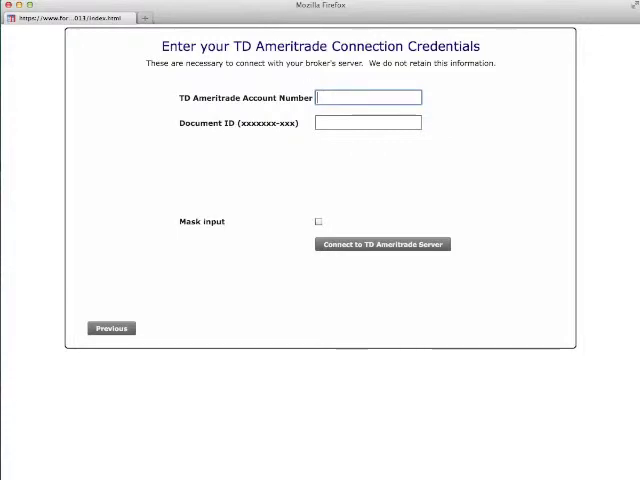
{"action": "left_click", "coordinate": [368, 97]}
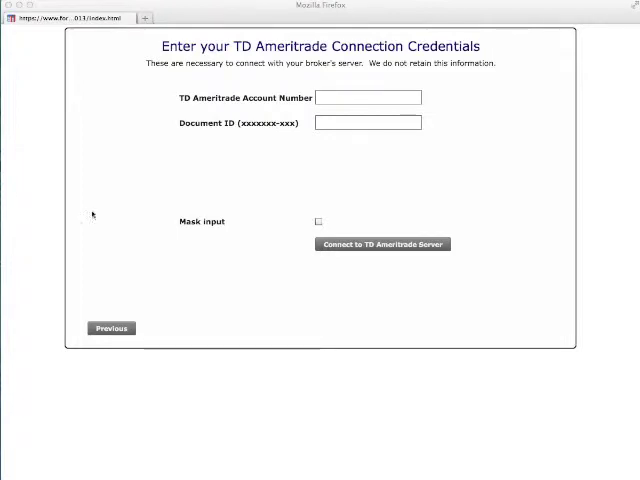
{"action": "left_click", "coordinate": [368, 97]}
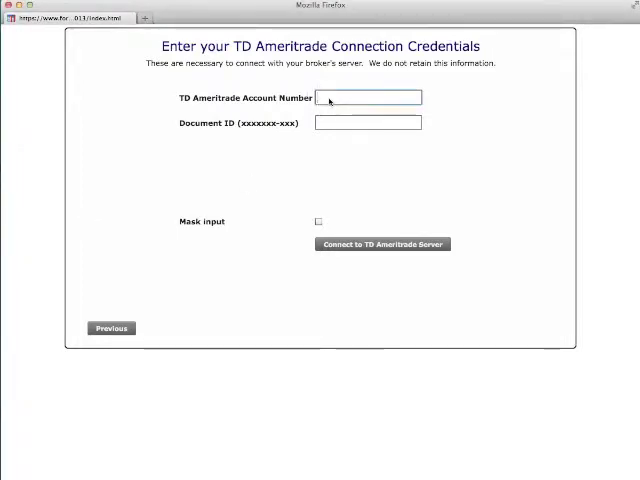
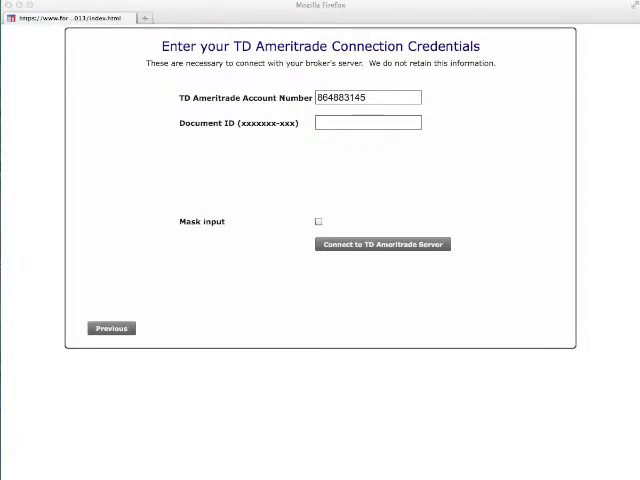
{"action": "left_click", "coordinate": [368, 122]}
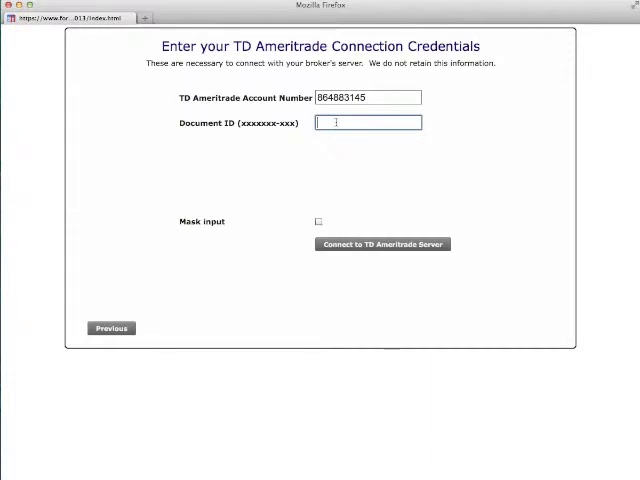
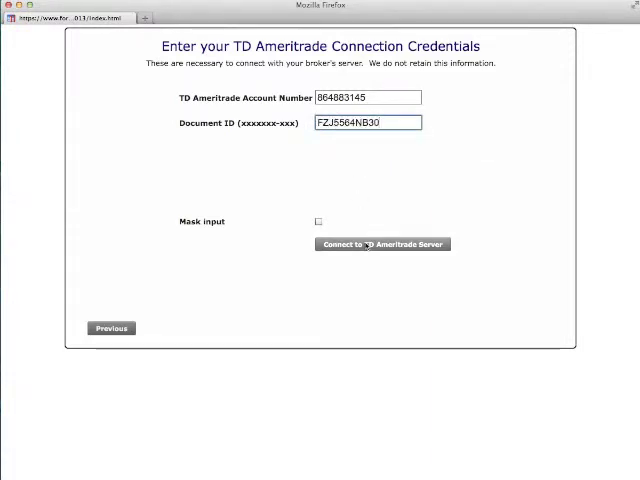
{"action": "left_click", "coordinate": [381, 244]}
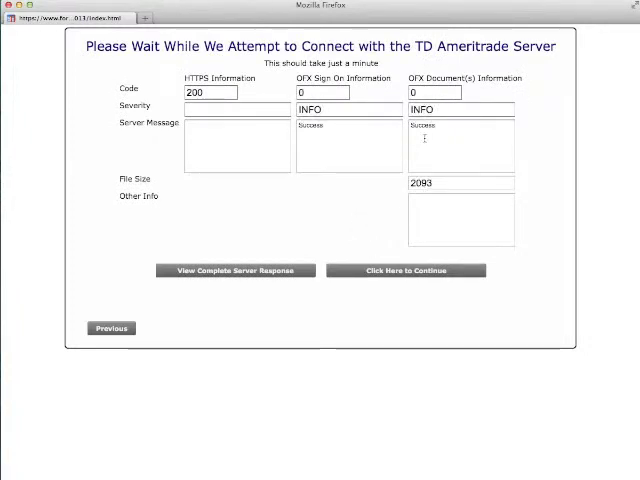
- Continue past the Success message and data scan to the summary showing a -18.14 short-term loss
{"action": "double_click", "coordinate": [421, 125]}
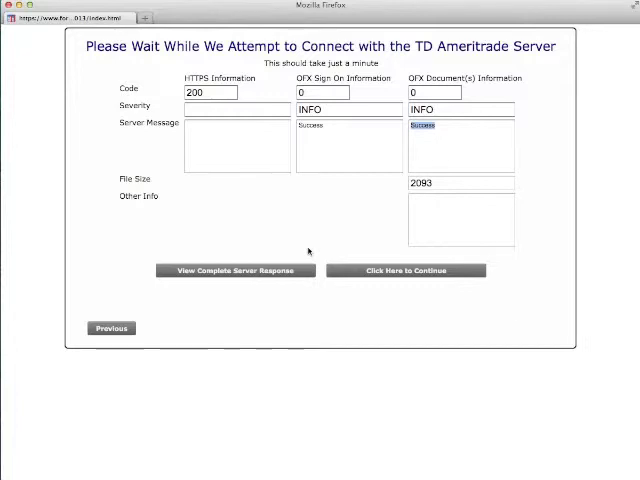
{"action": "left_click", "coordinate": [405, 270]}
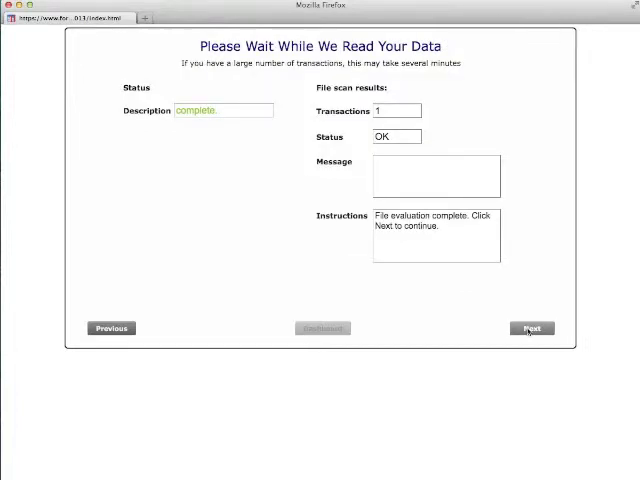
{"action": "left_click", "coordinate": [532, 328]}
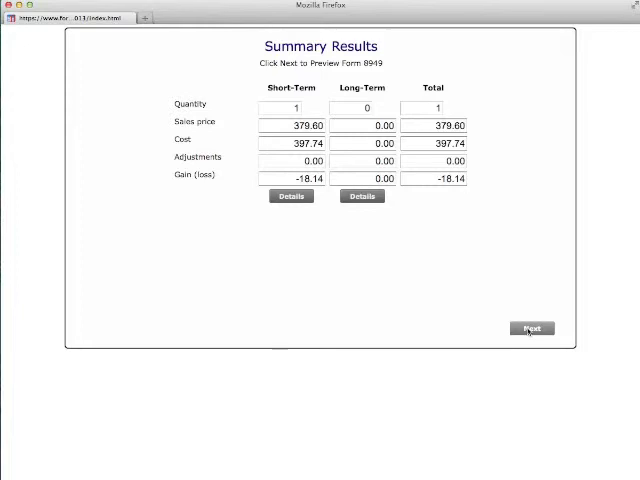
- Preview the Schedule D and Form 8949 results and confirm the results are complete
{"action": "left_click", "coordinate": [533, 328]}
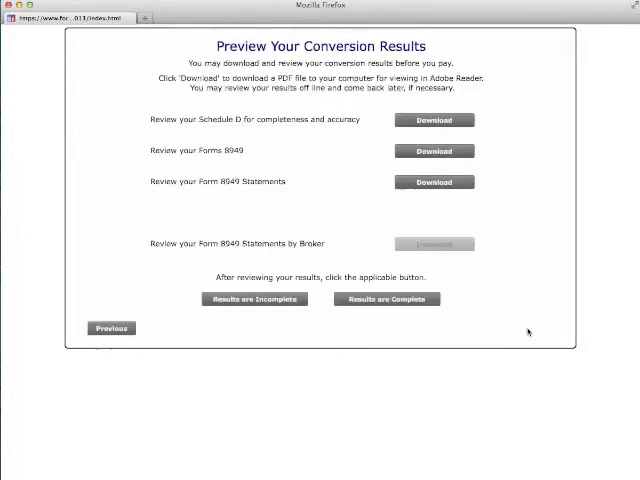
{"action": "mouse_move", "coordinate": [540, 139]}
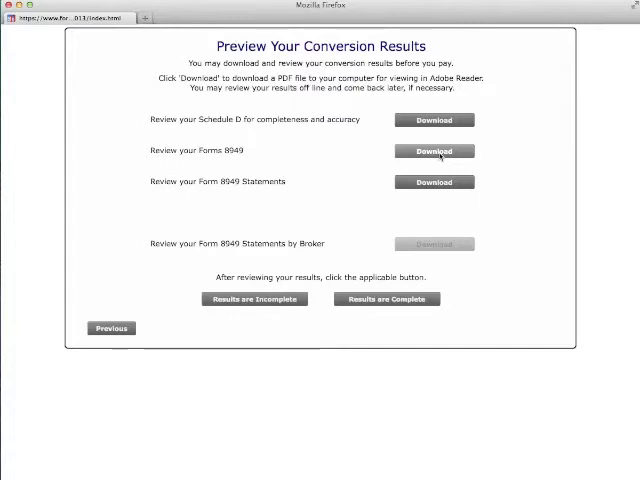
{"action": "mouse_move", "coordinate": [510, 186]}
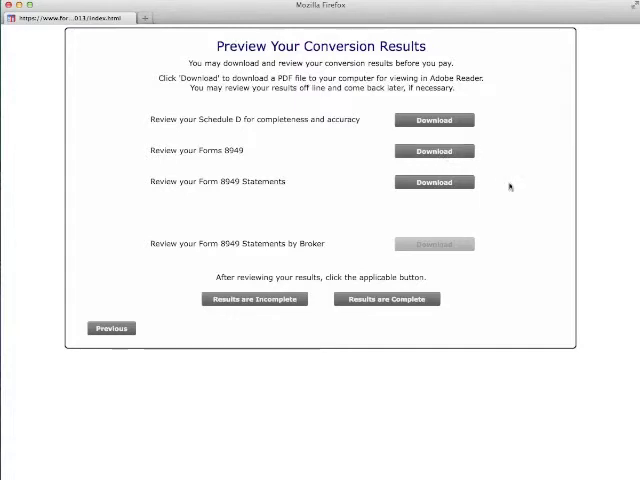
{"action": "mouse_move", "coordinate": [440, 329]}
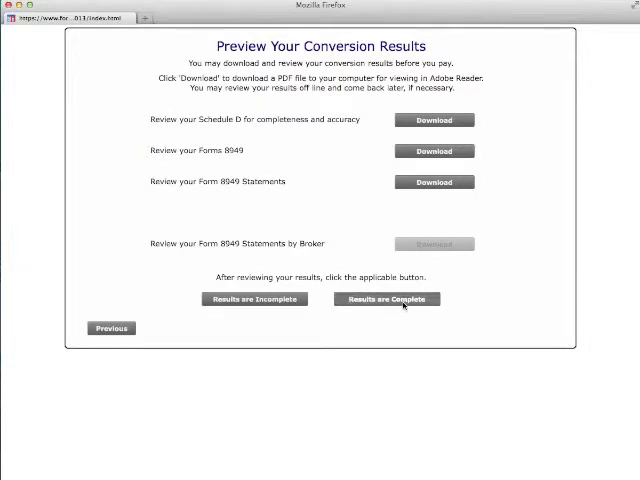
{"action": "left_click", "coordinate": [386, 299]}
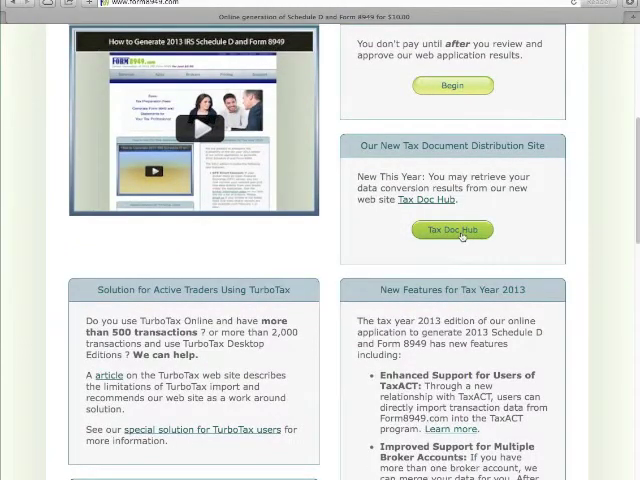
- Go to the Tax Doc Hub site and load its document ID retrieval page
{"action": "left_click", "coordinate": [452, 230]}
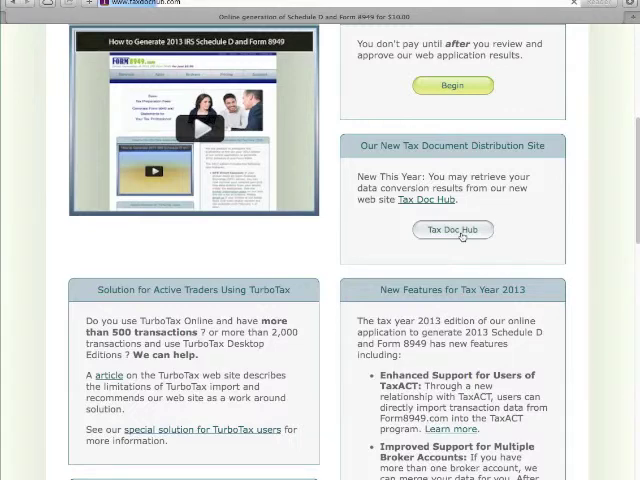
{"action": "left_click", "coordinate": [452, 230]}
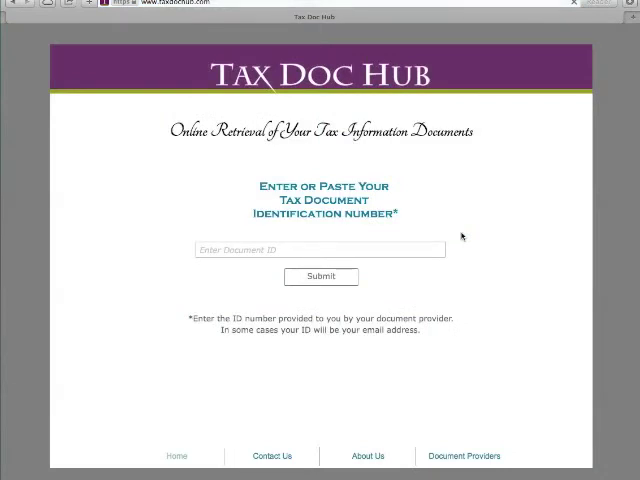